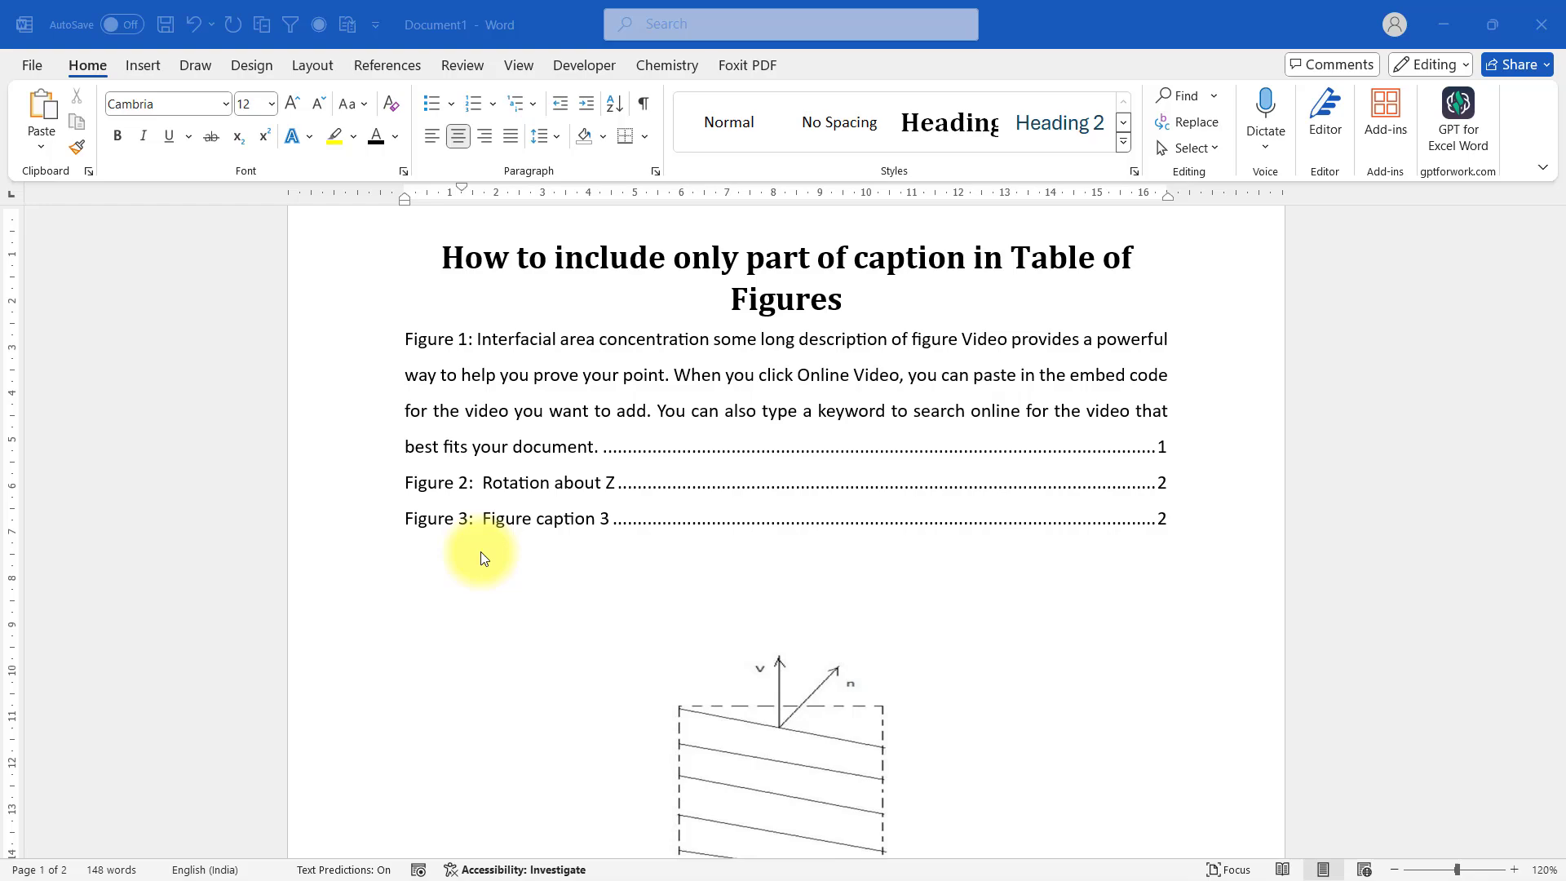
Step: Turn on Show/Hide ¶ to display paragraph marks, spaces and tabs, then scroll to the Figure 1 caption
{"action": "scroll", "scroll_direction": "down", "scroll_amount": 3}
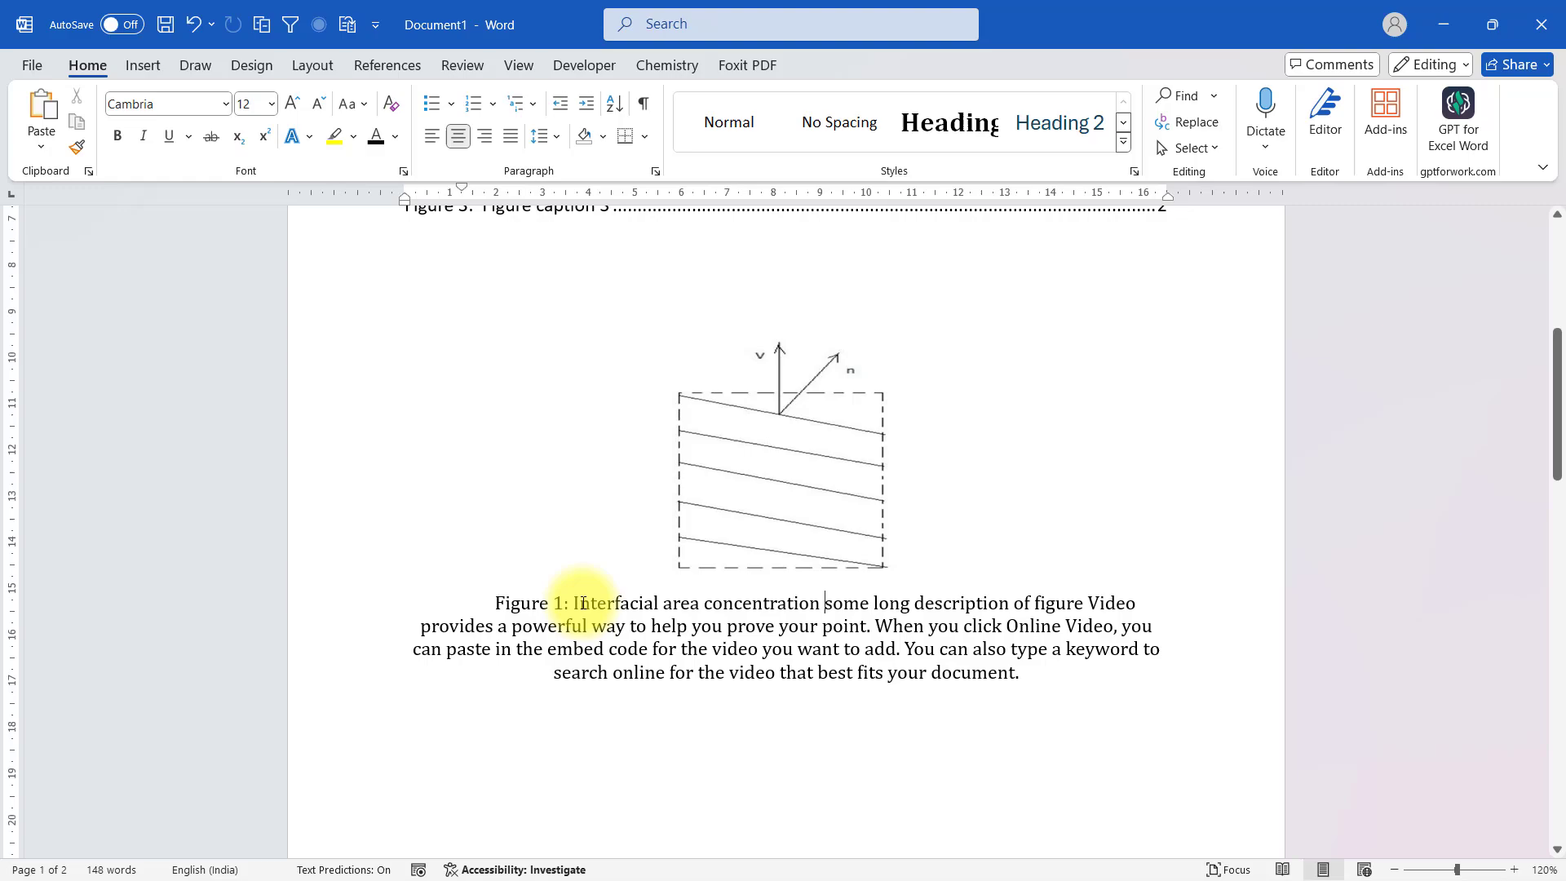
{"action": "scroll", "scroll_direction": "up", "scroll_amount": 3}
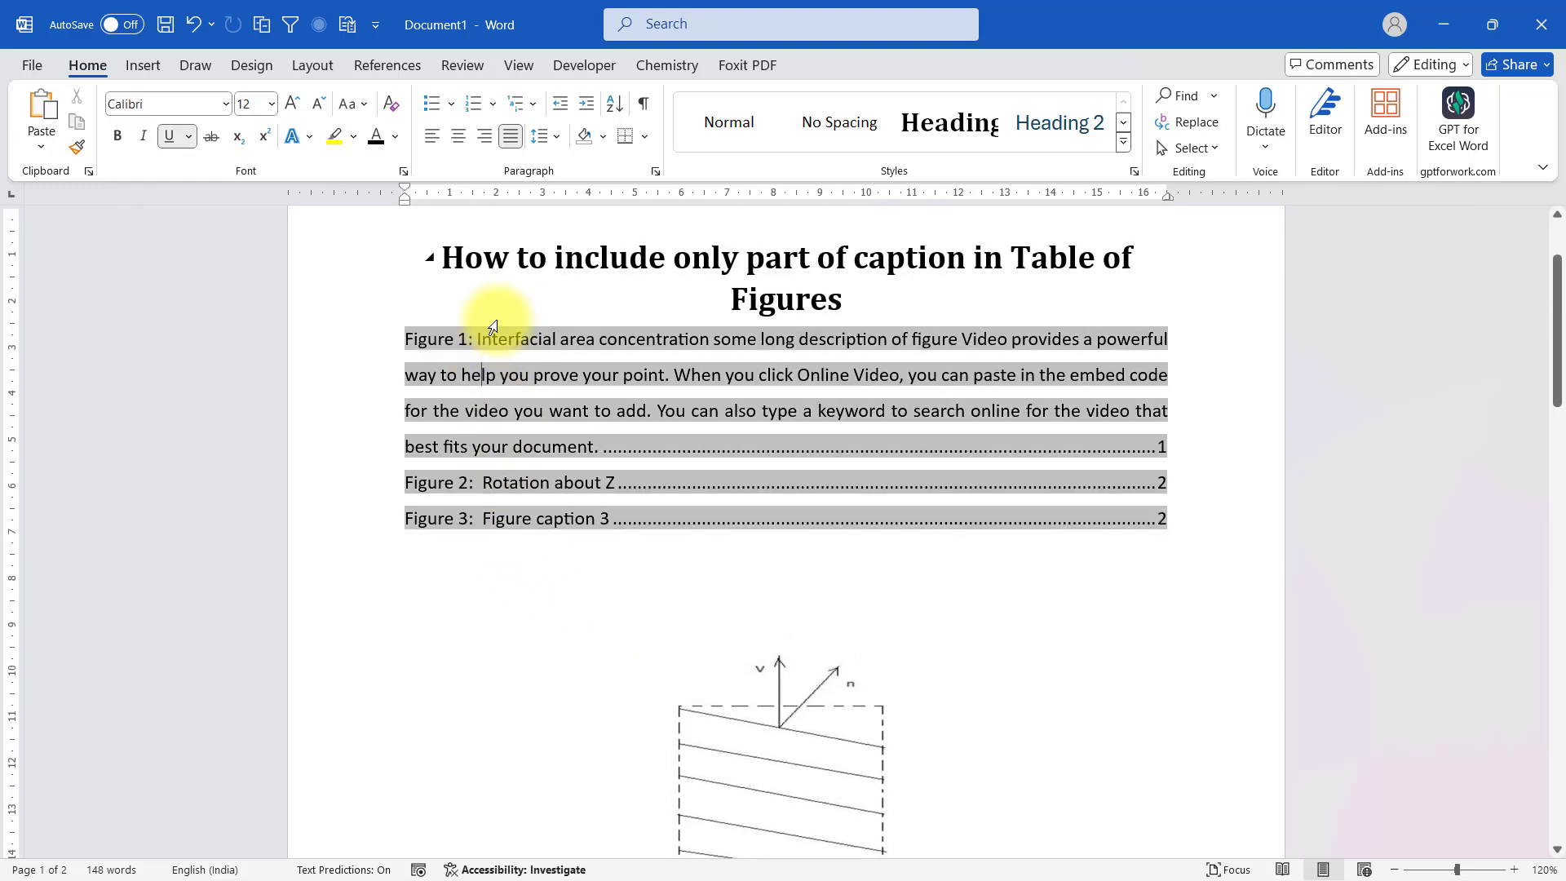
{"action": "scroll", "scroll_direction": "down", "scroll_amount": 3}
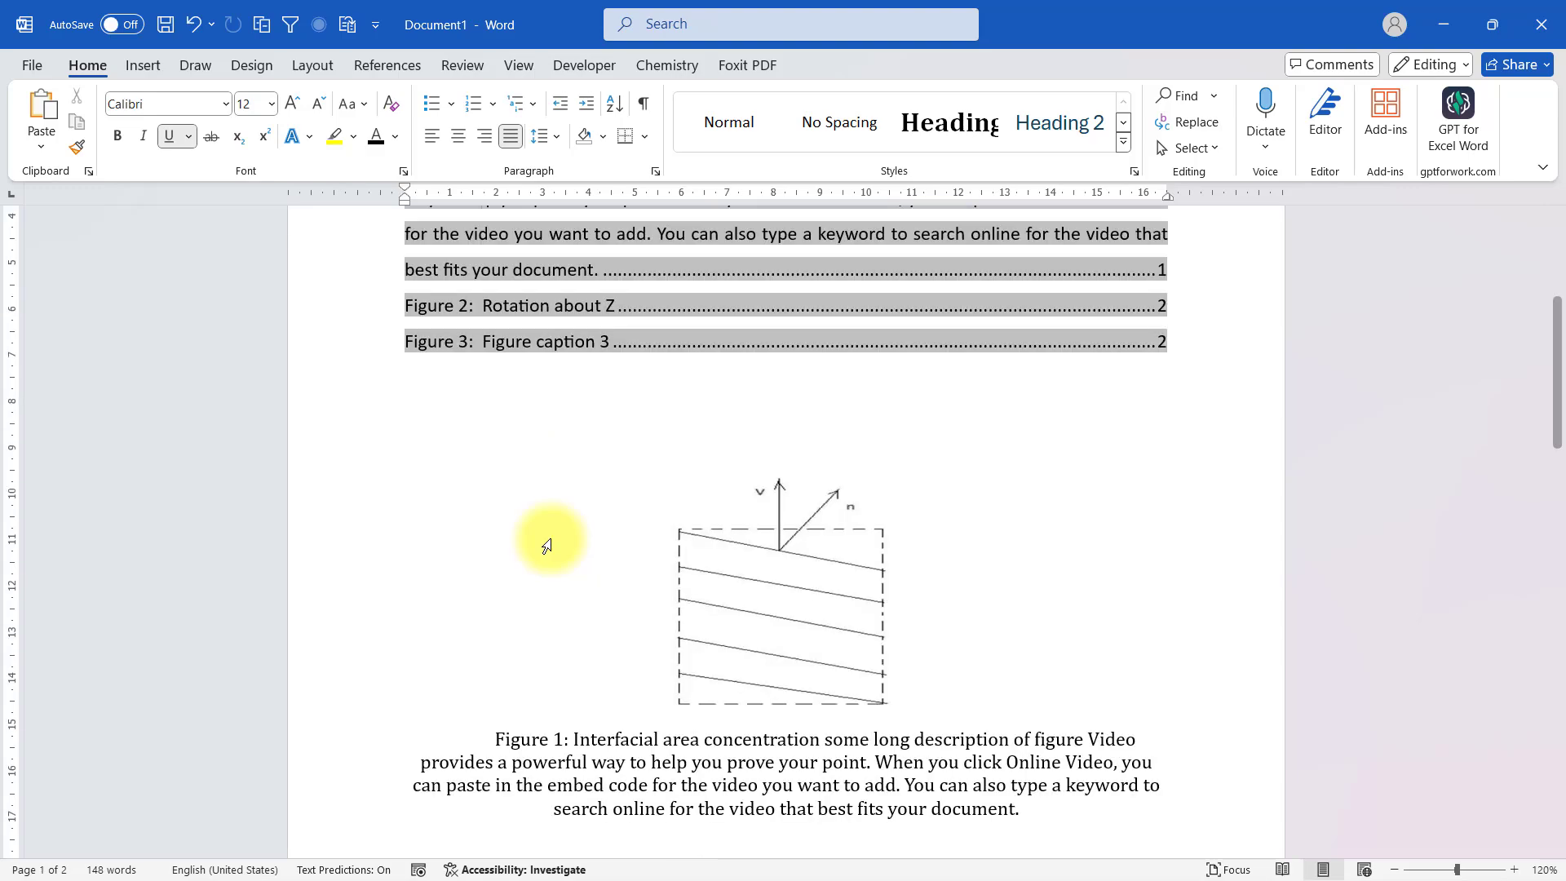
{"action": "scroll", "scroll_direction": "up", "scroll_amount": 3}
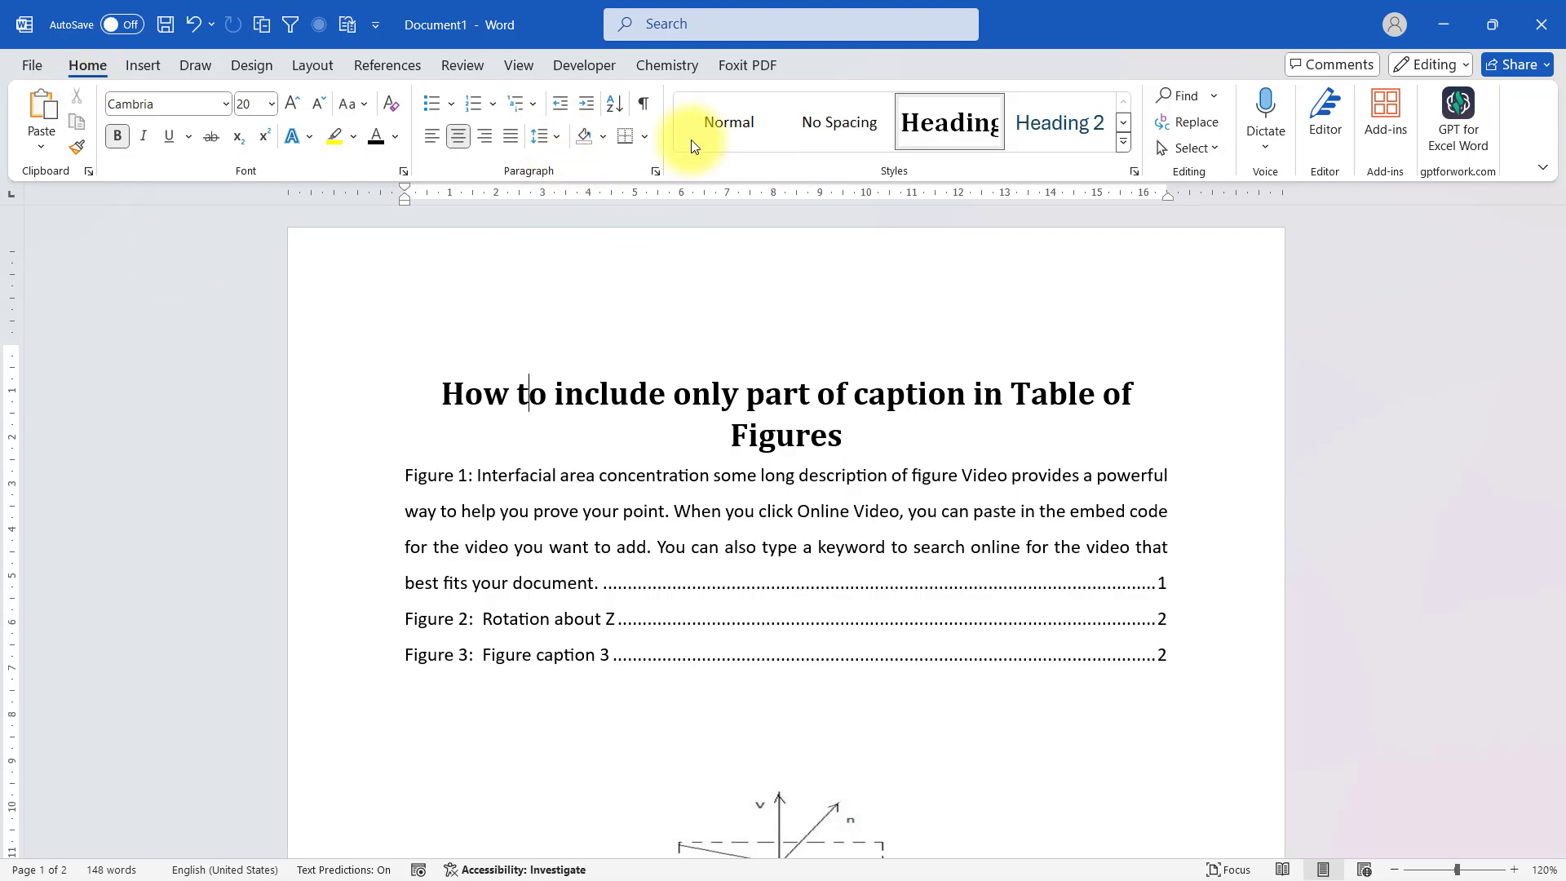
{"action": "left_click", "coordinate": [644, 103]}
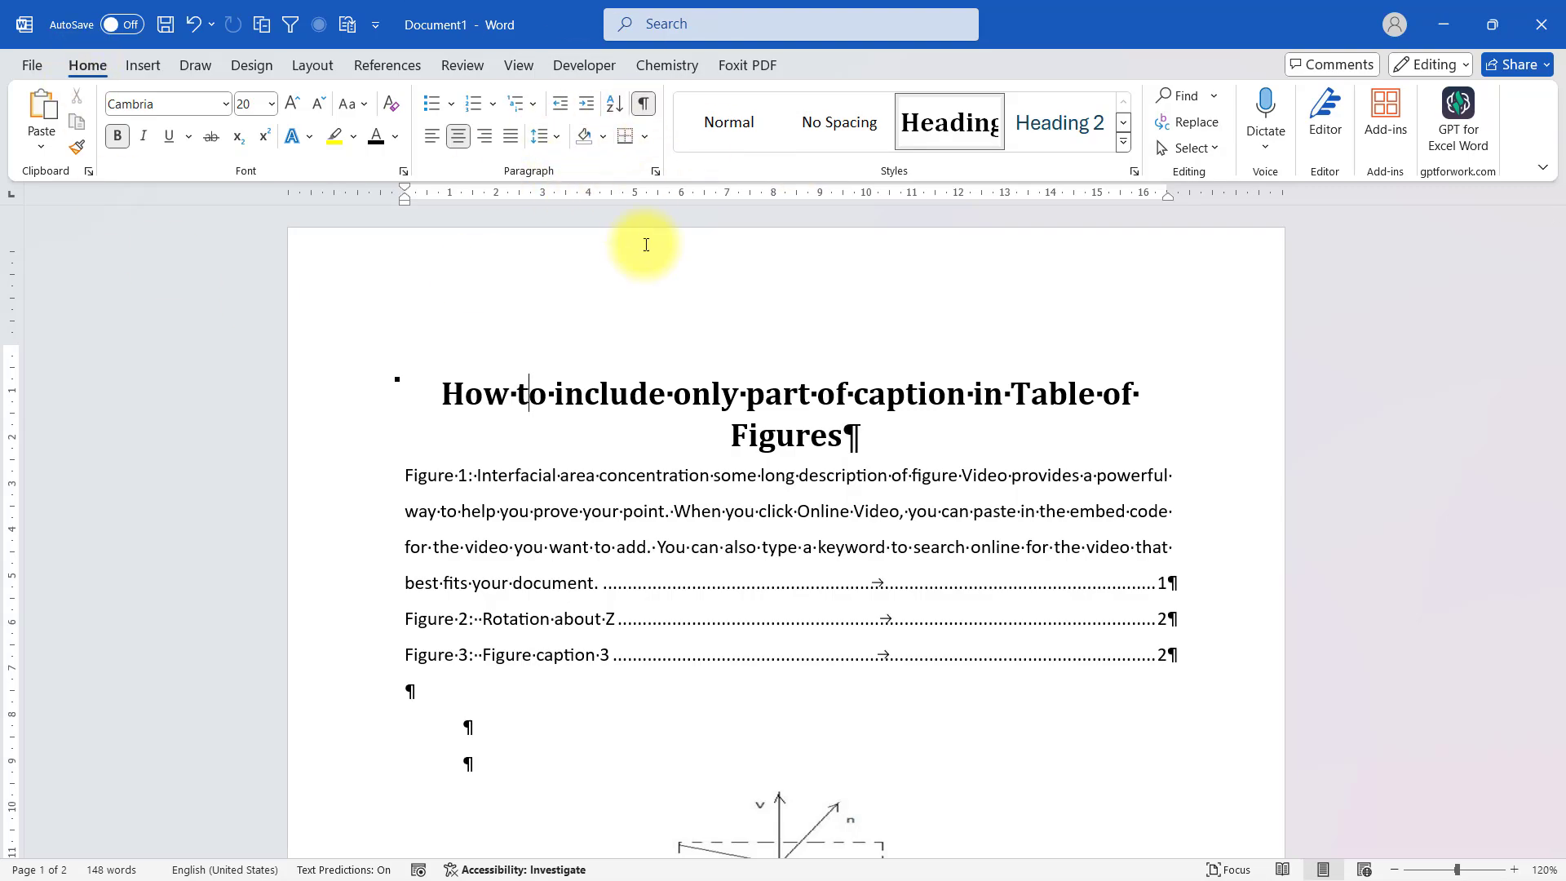
{"action": "scroll", "scroll_direction": "down", "scroll_amount": 3}
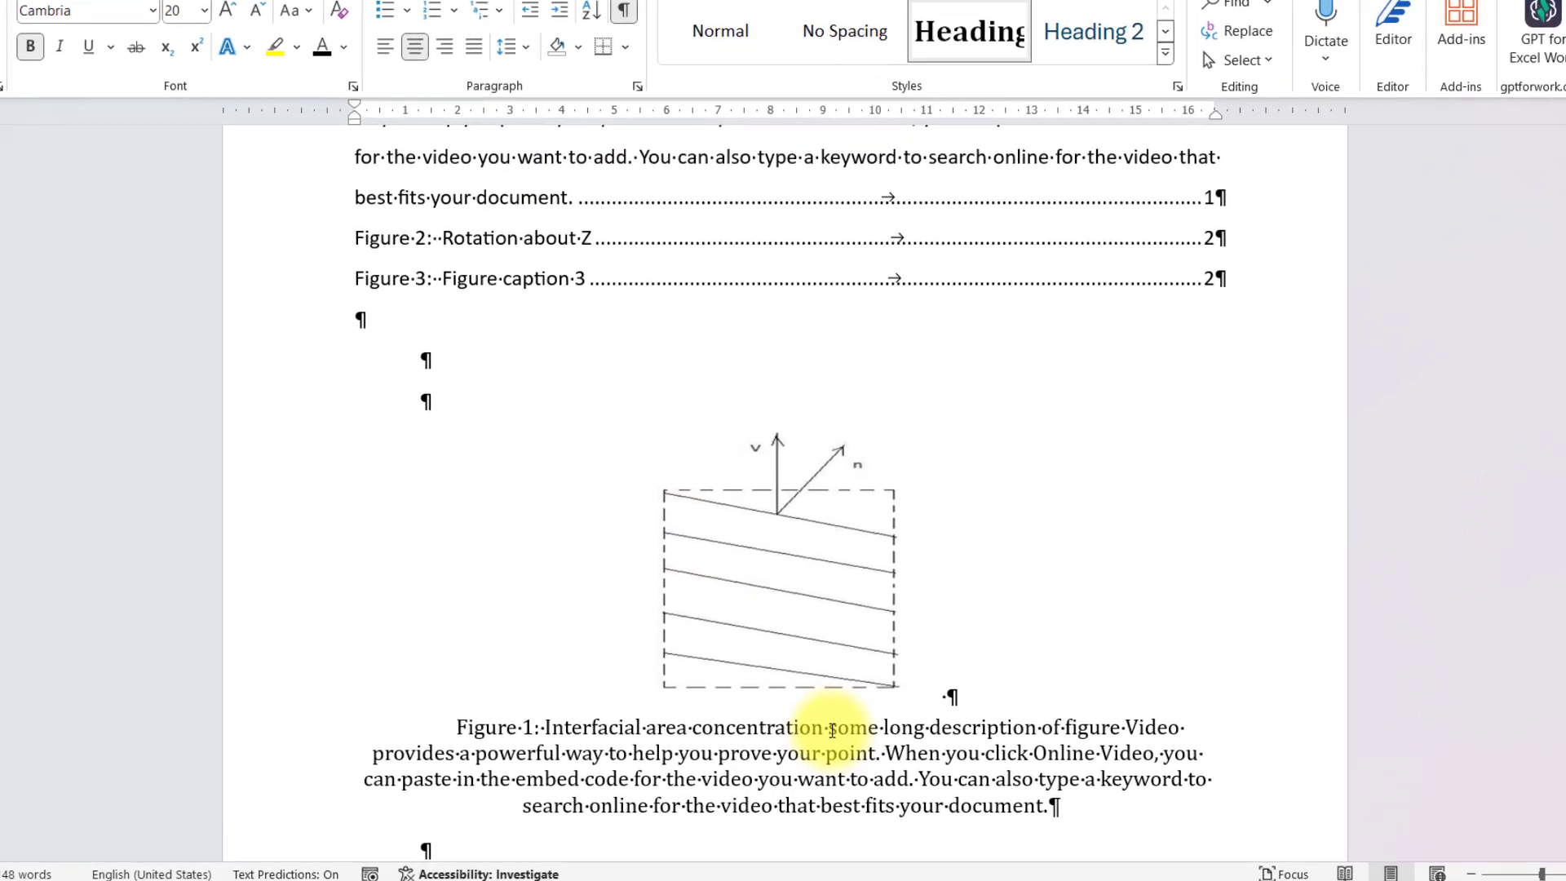
{"action": "scroll", "scroll_direction": "down", "scroll_amount": 3}
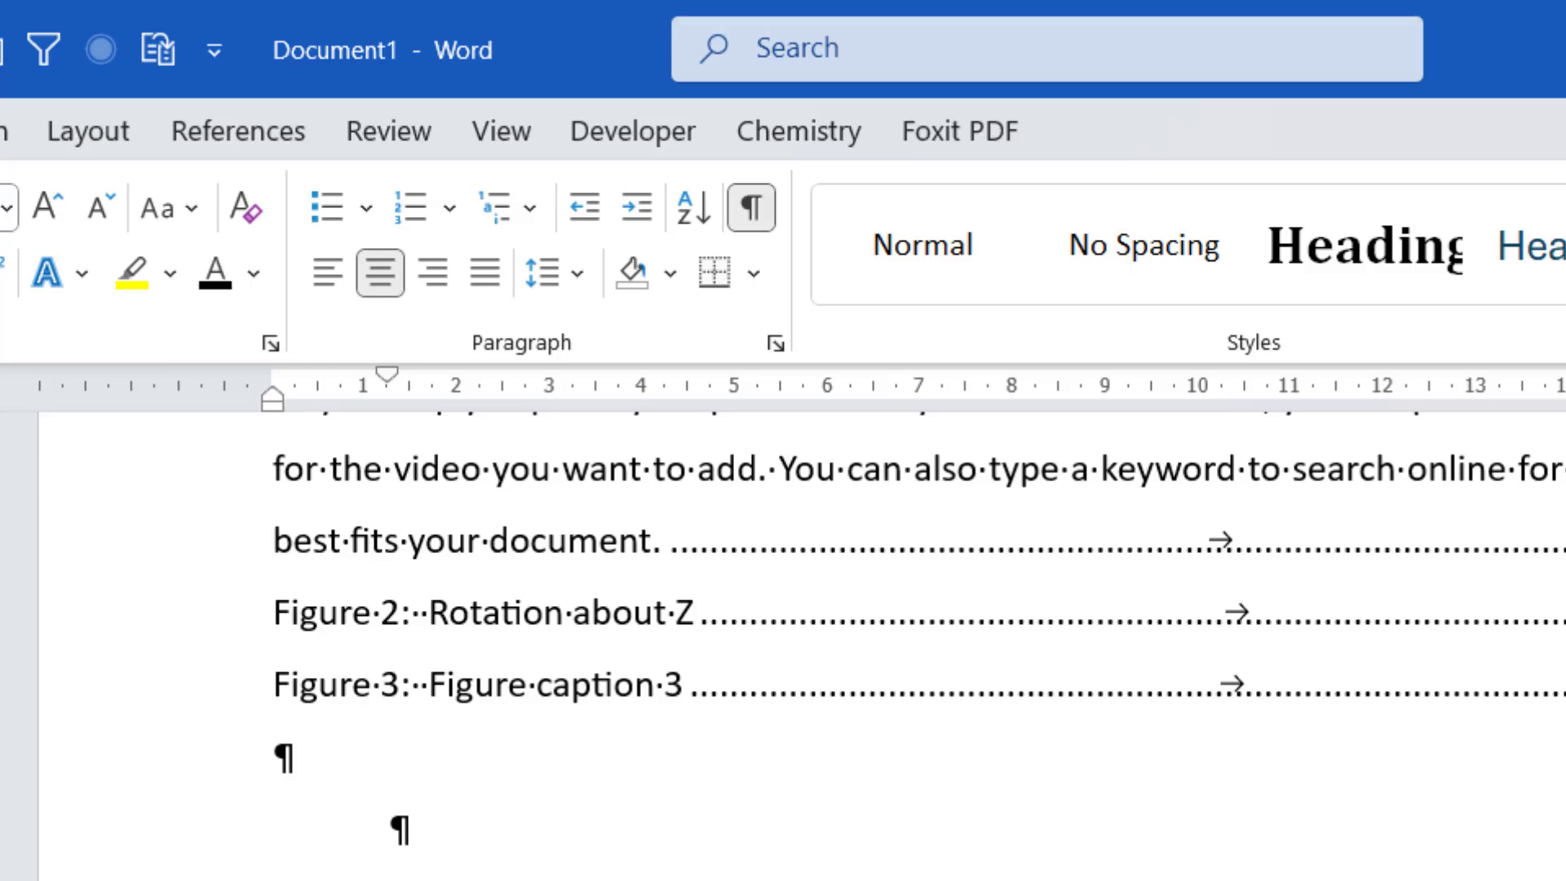
{"action": "mouse_move", "coordinate": [750, 208]}
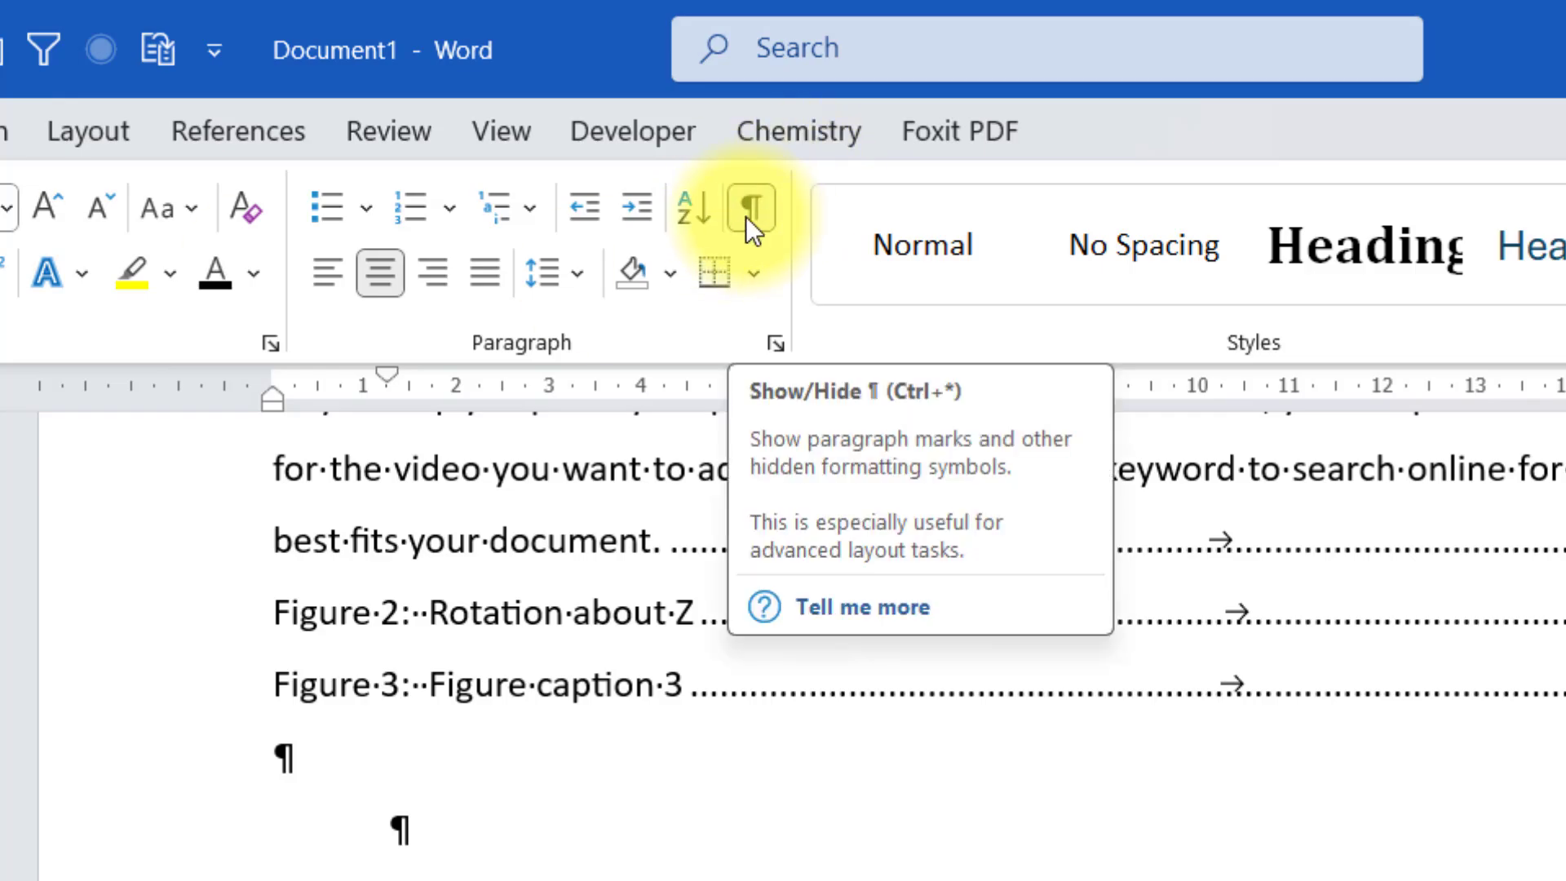
Step: Switch Show/Hide ¶ off so formatting symbols disappear, then scroll down to the figure
{"action": "left_click", "coordinate": [751, 210]}
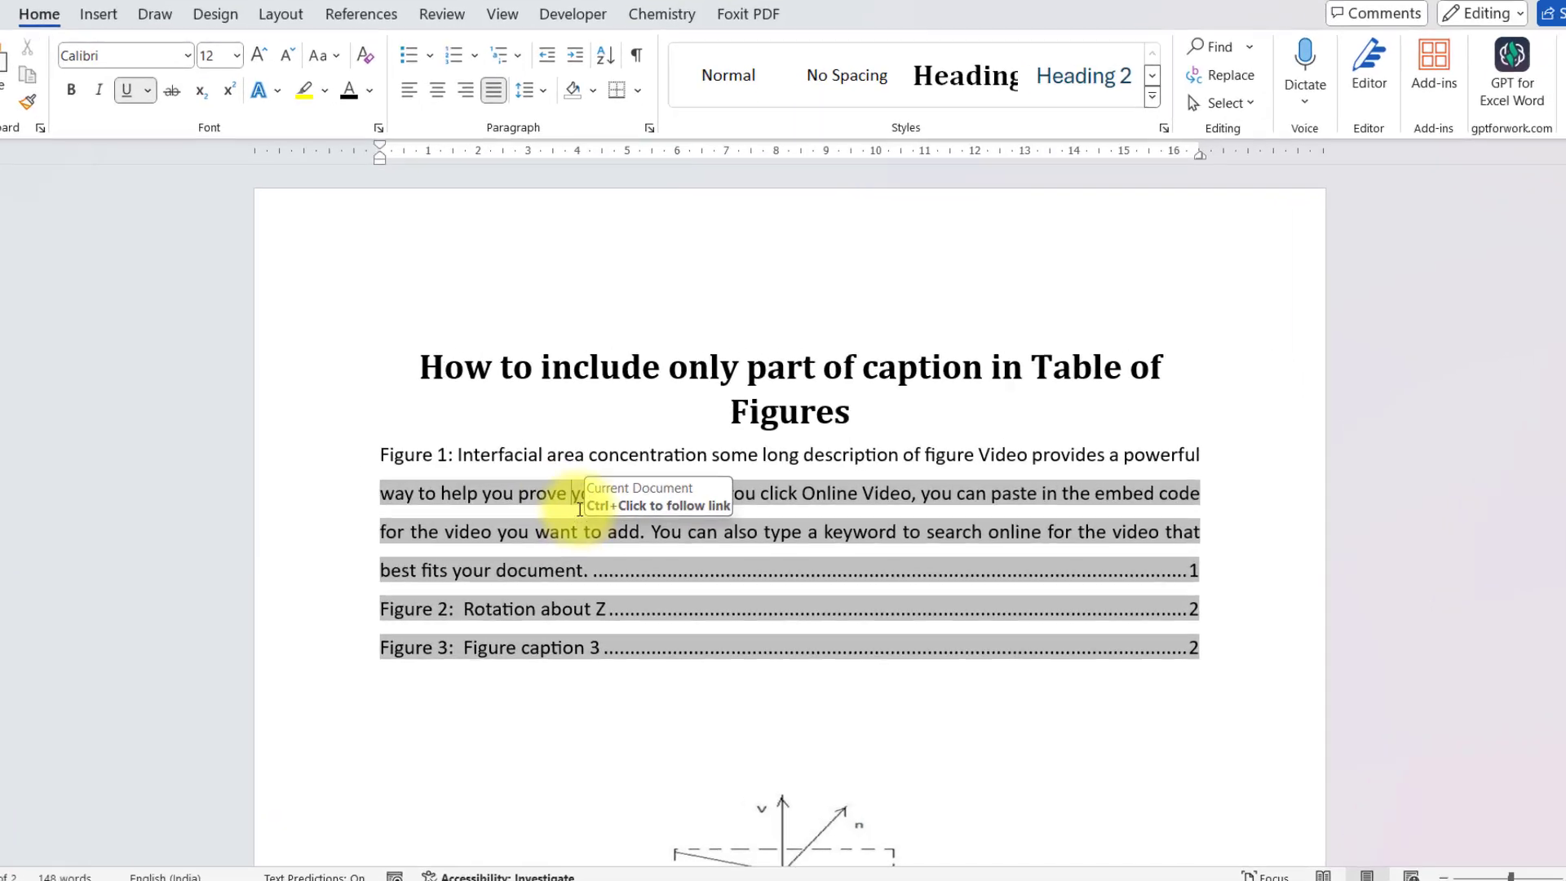
{"action": "scroll", "scroll_direction": "down", "scroll_amount": 3}
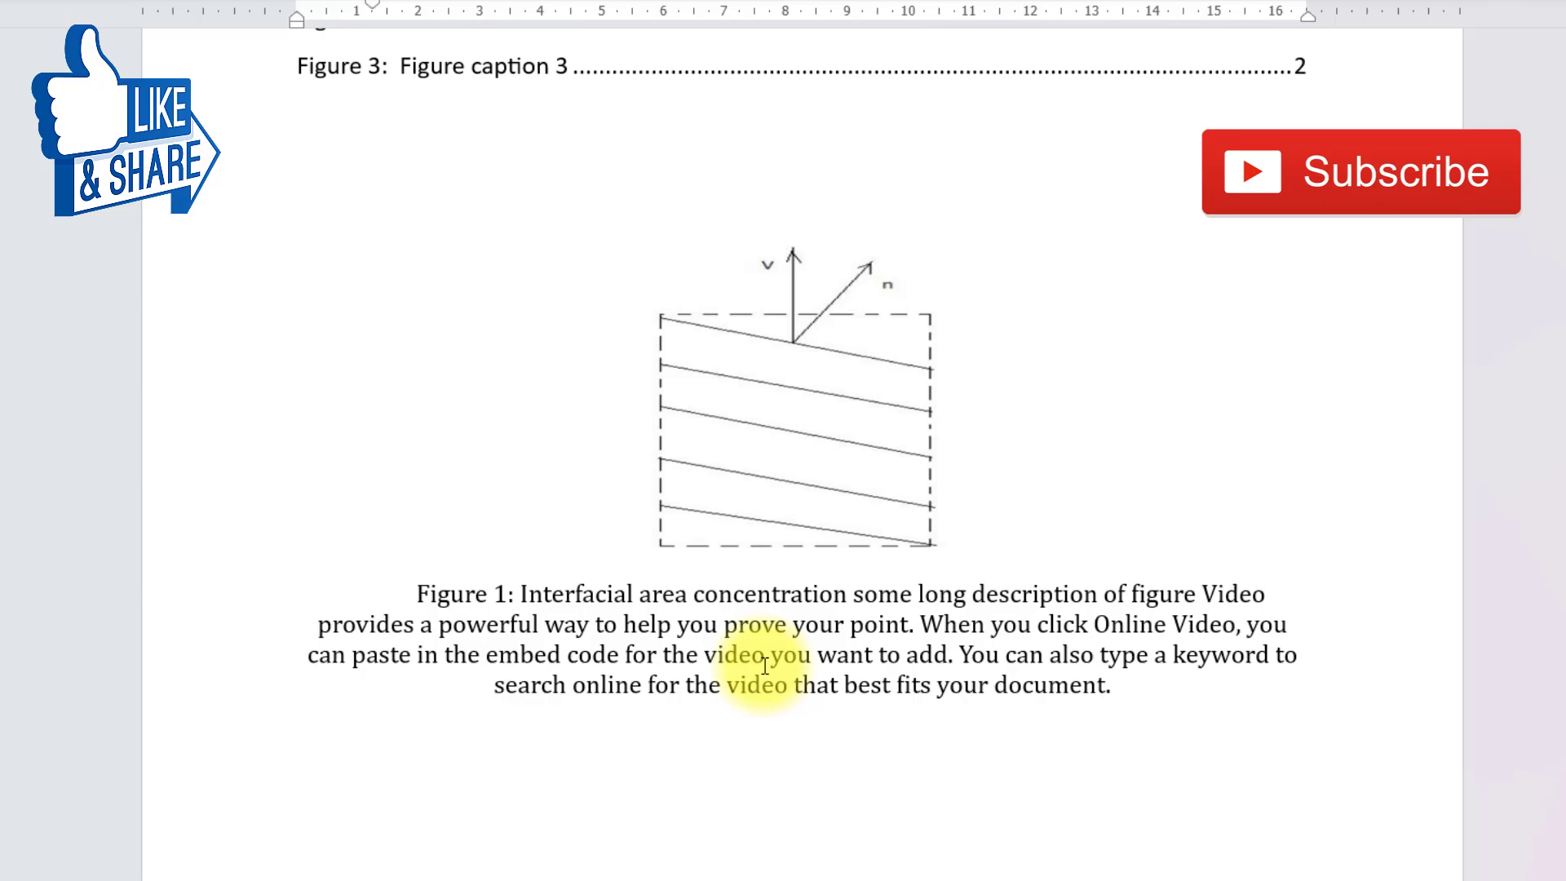